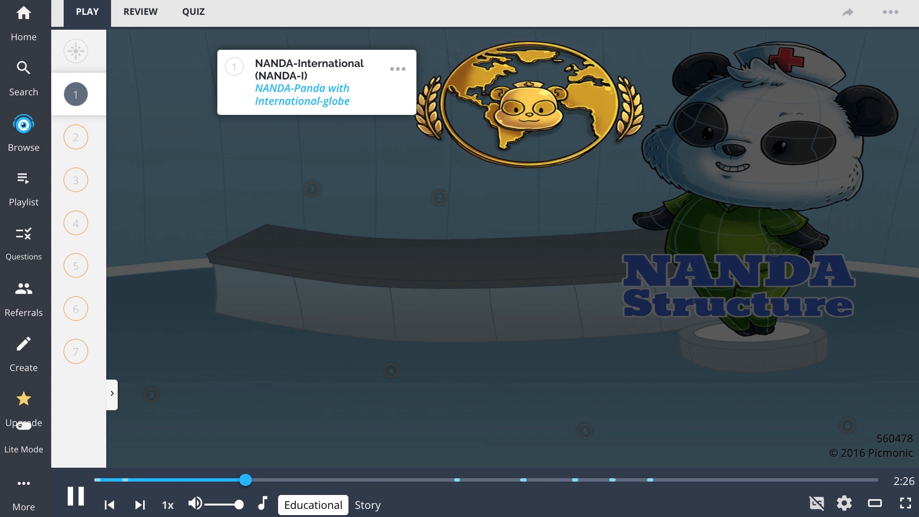
- Start the NANDA Structure Picmonic in Educational mode and let it play through Etiology
{"action": "left_click", "coordinate": [75, 136]}
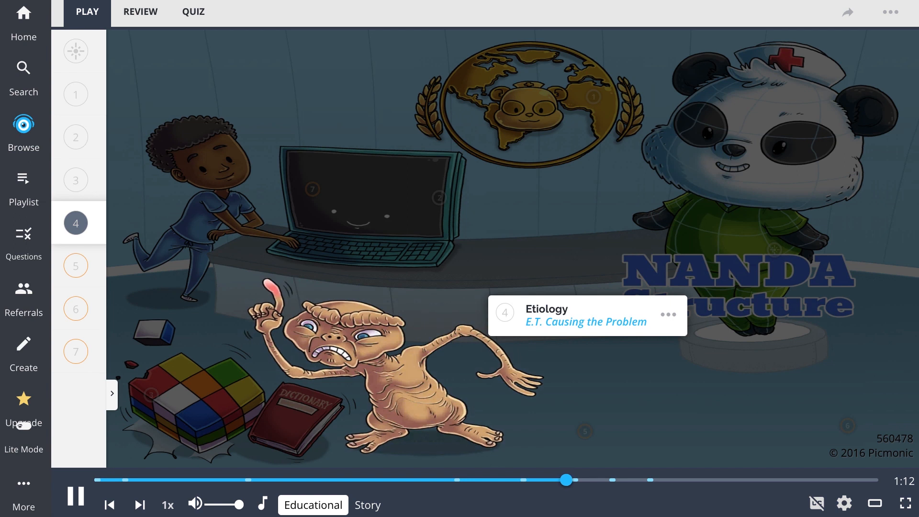
- Continue Educational playback past item 6, Risk Factors, to the end of the timeline
{"action": "left_click", "coordinate": [140, 504]}
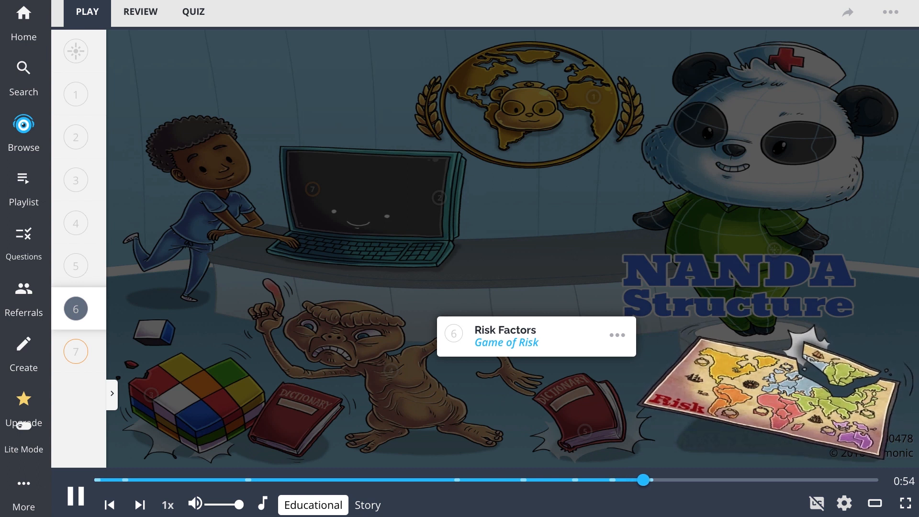
{"action": "left_click", "coordinate": [75, 350]}
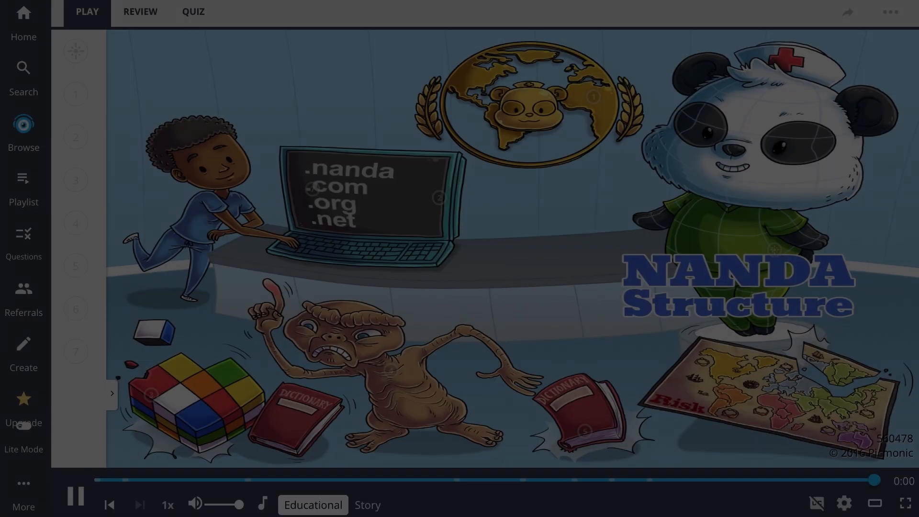
- Replay NANDA Structure in Story mode, then start its quiz at question 1 of 7
{"action": "left_click", "coordinate": [367, 505]}
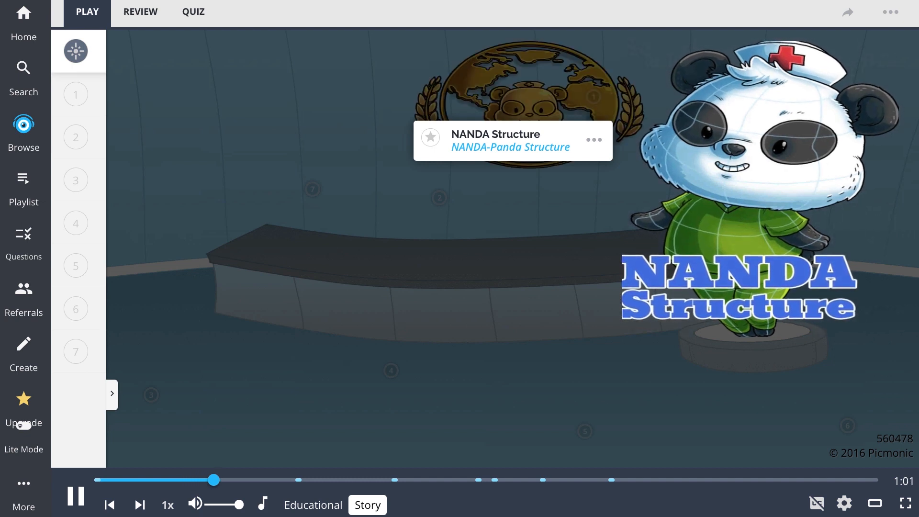
{"action": "left_click", "coordinate": [75, 95]}
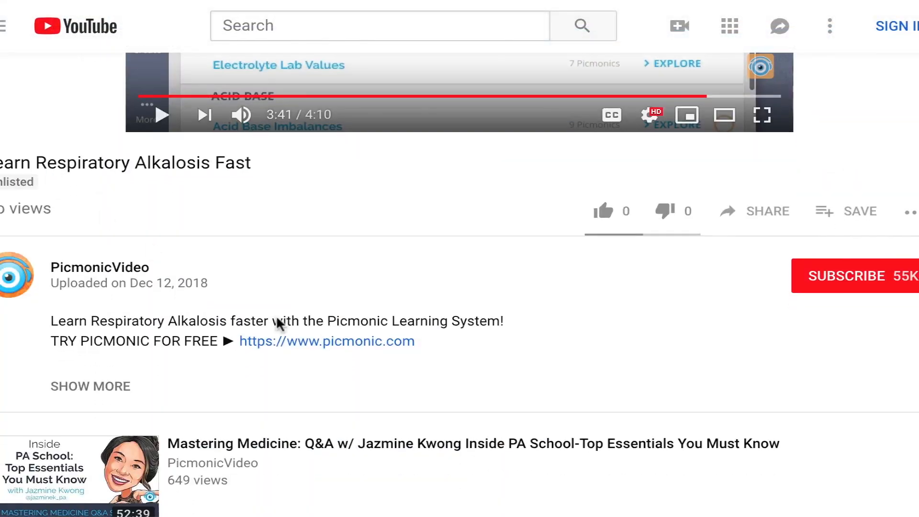
{"action": "left_click", "coordinate": [327, 342]}
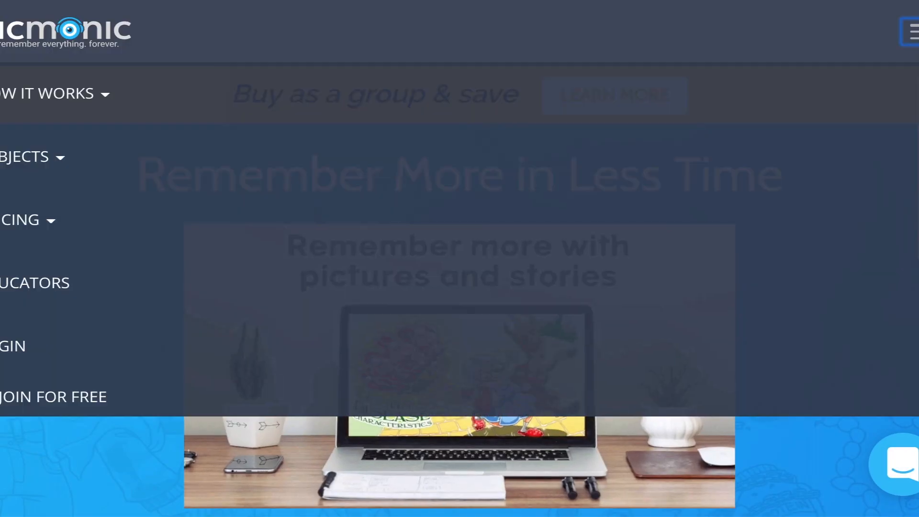
{"action": "left_click", "coordinate": [54, 396]}
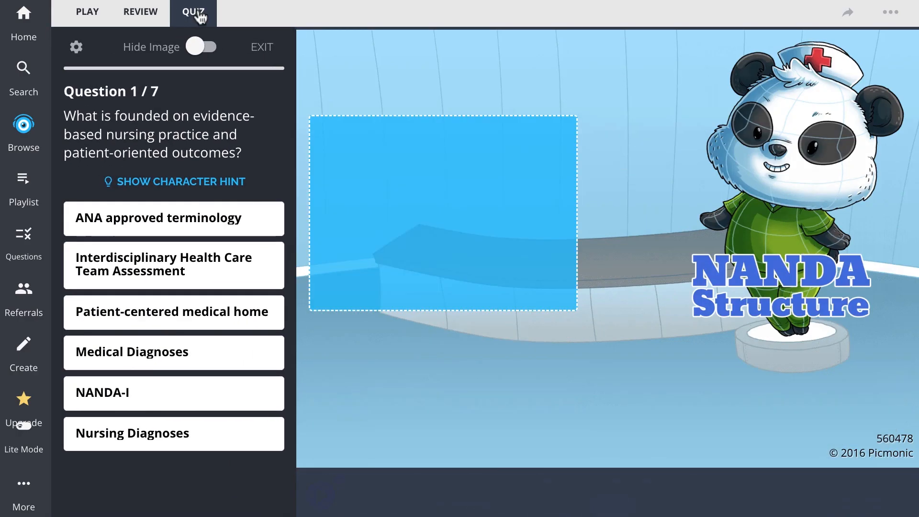
{"action": "mouse_move", "coordinate": [305, 250]}
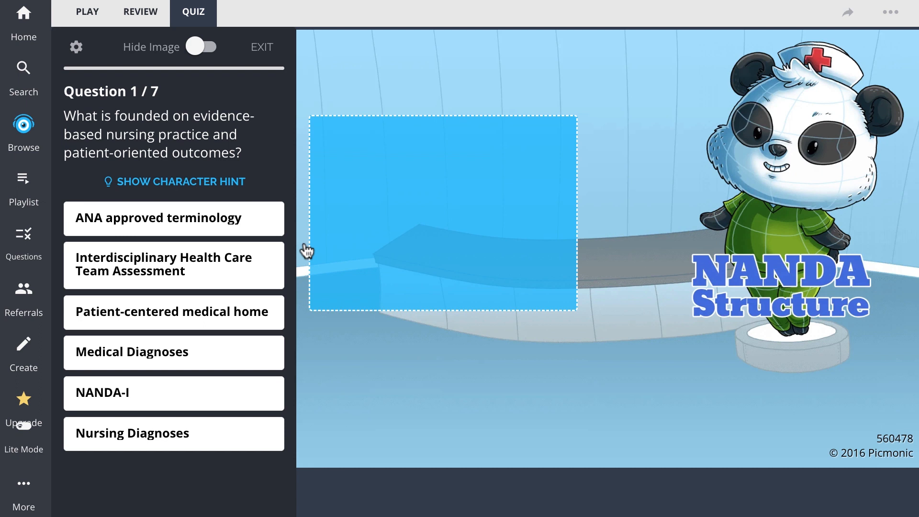
- Answer quiz questions 1–3 (Nursing Diagnoses, Defining Characteristics, ANA), then open the Content Library
{"action": "left_click", "coordinate": [173, 433]}
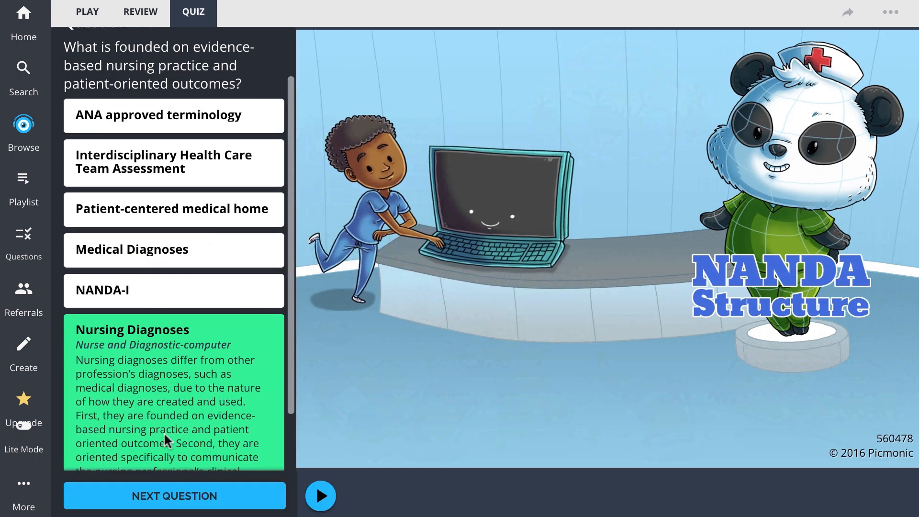
{"action": "left_click", "coordinate": [174, 495]}
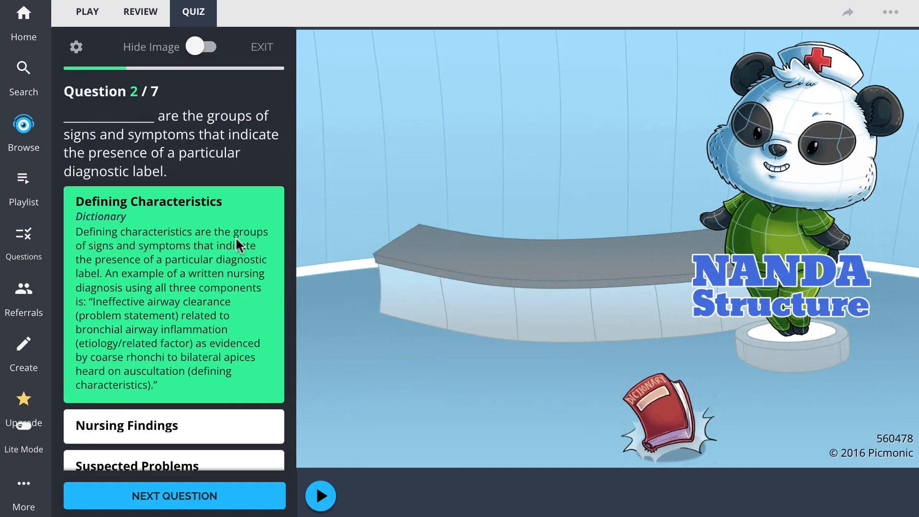
{"action": "left_click", "coordinate": [175, 496]}
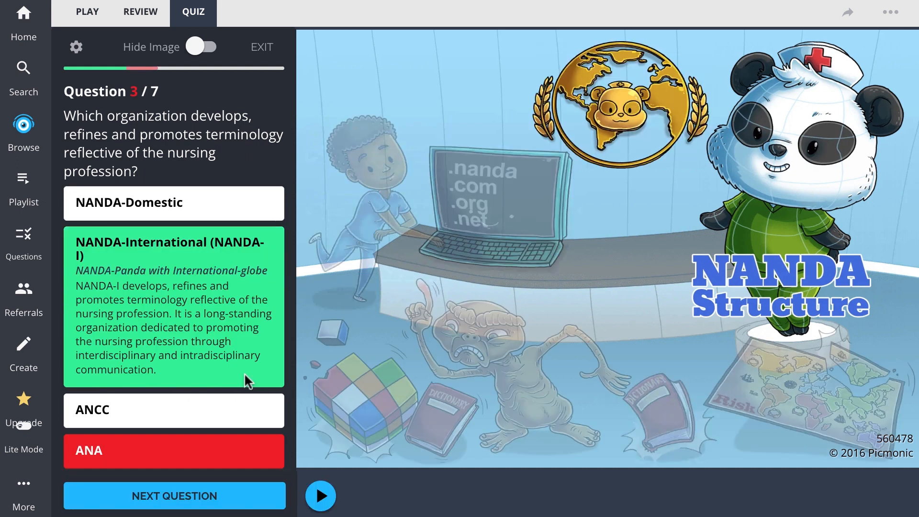
{"action": "mouse_move", "coordinate": [24, 126]}
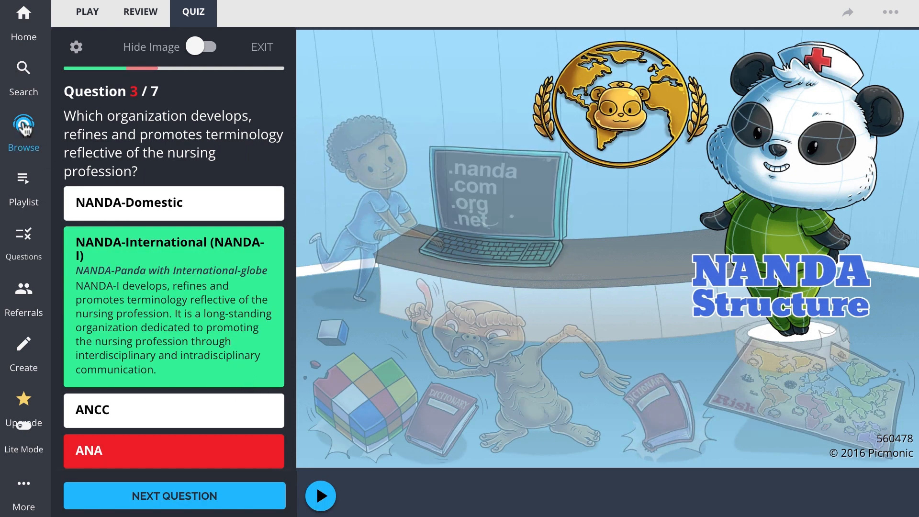
{"action": "left_click", "coordinate": [24, 130]}
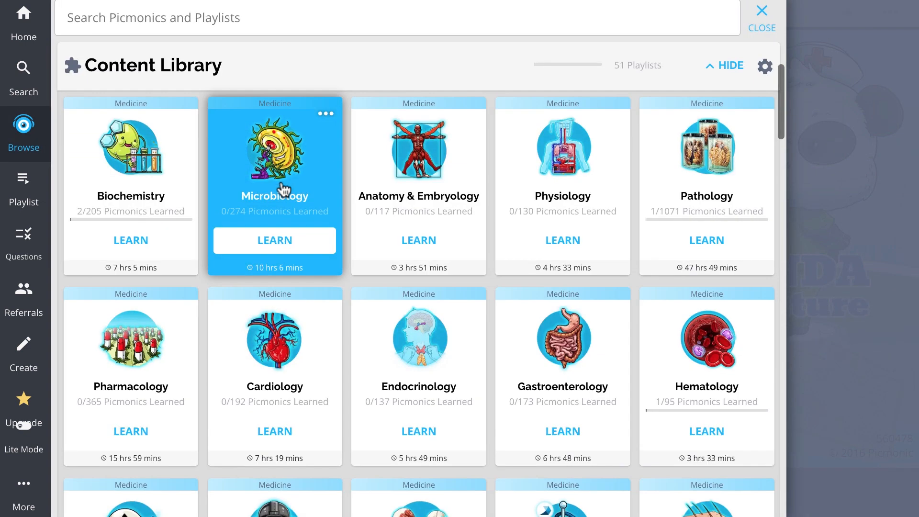
- Scroll the Content Library to Nursing RN and open Professional Standards of Nursing
{"action": "scroll", "scroll_direction": "down", "scroll_amount": 3}
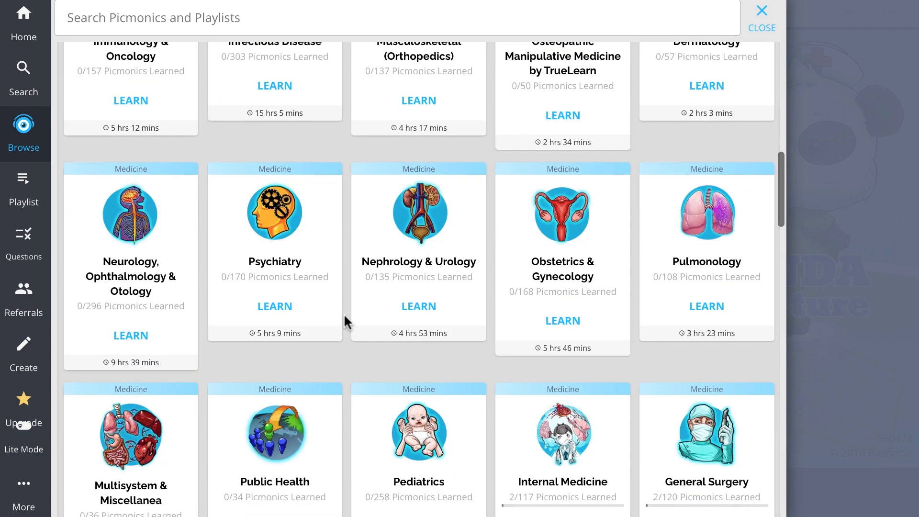
{"action": "scroll", "scroll_direction": "down", "scroll_amount": 3}
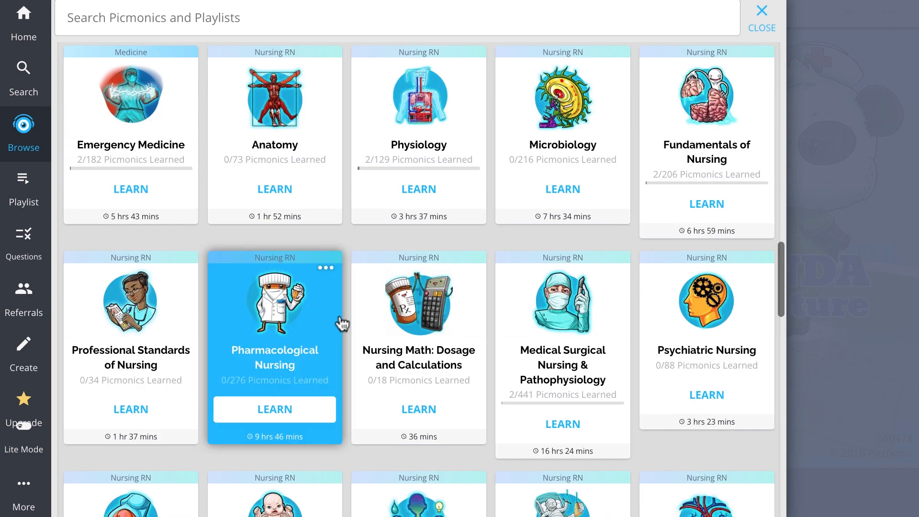
{"action": "left_click", "coordinate": [274, 409]}
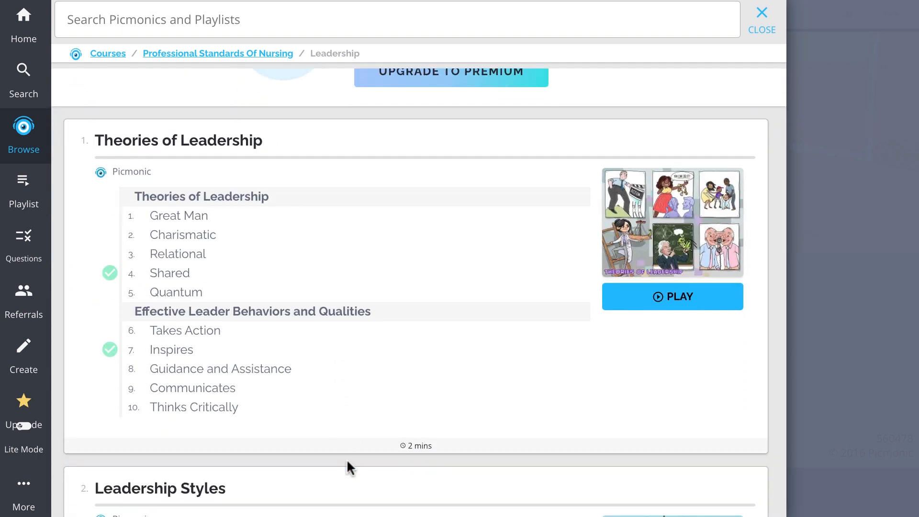
- Scroll the Leadership list down to How to Write a NANDA Nursing Diagnosis
{"action": "scroll", "scroll_direction": "down", "scroll_amount": 3}
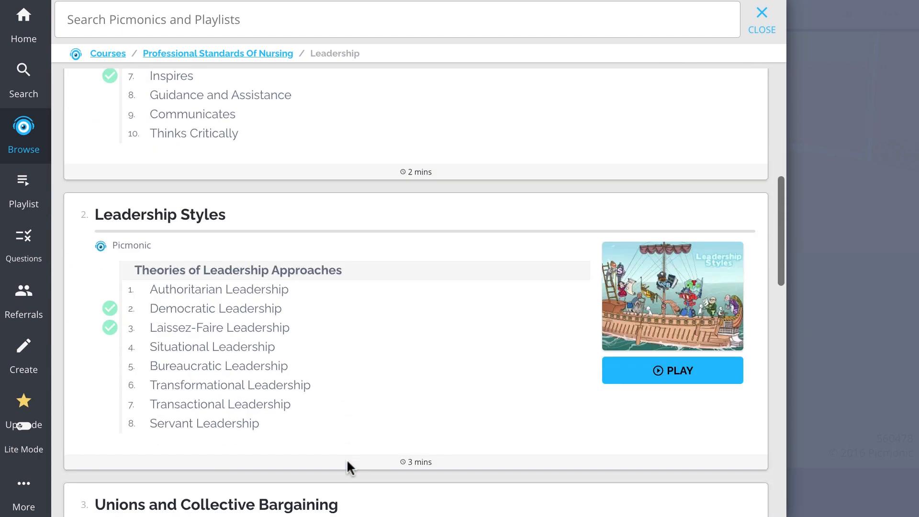
{"action": "scroll", "scroll_direction": "down", "scroll_amount": 3}
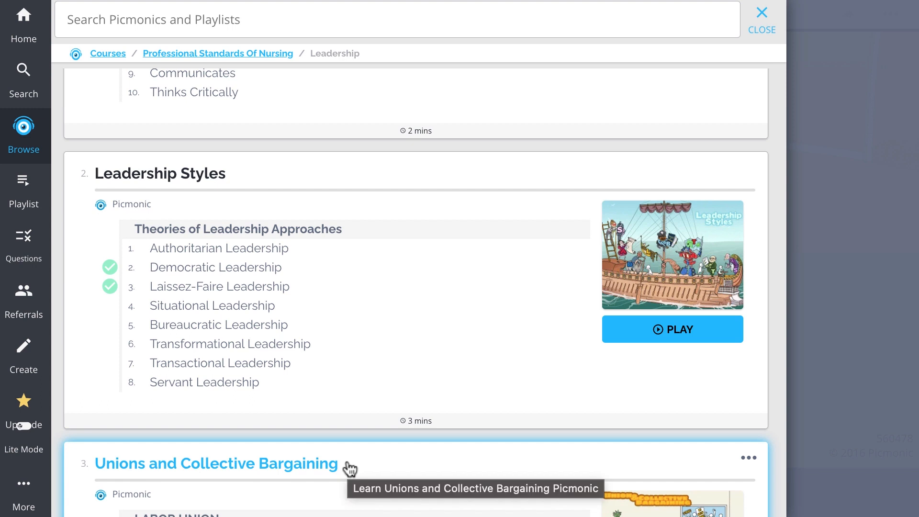
{"action": "scroll", "scroll_direction": "down", "scroll_amount": 3}
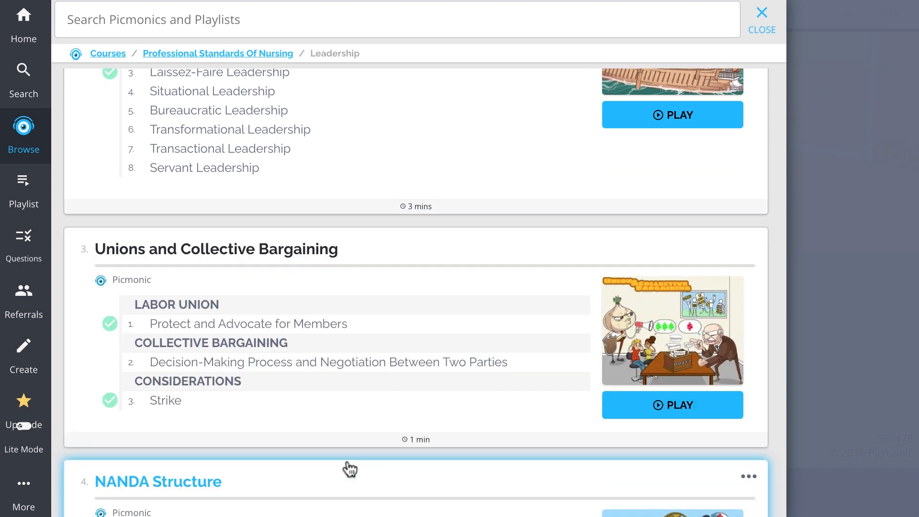
{"action": "scroll", "scroll_direction": "down", "scroll_amount": 3}
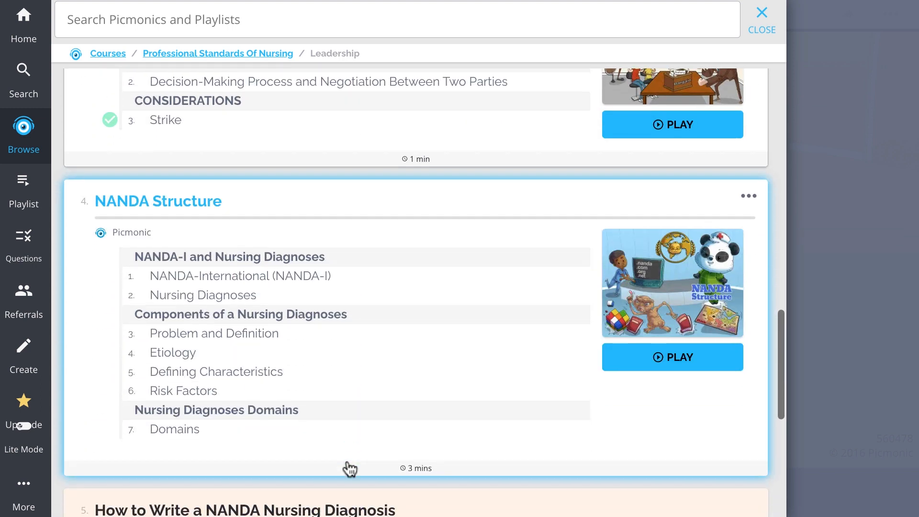
{"action": "scroll", "scroll_direction": "down", "scroll_amount": 3}
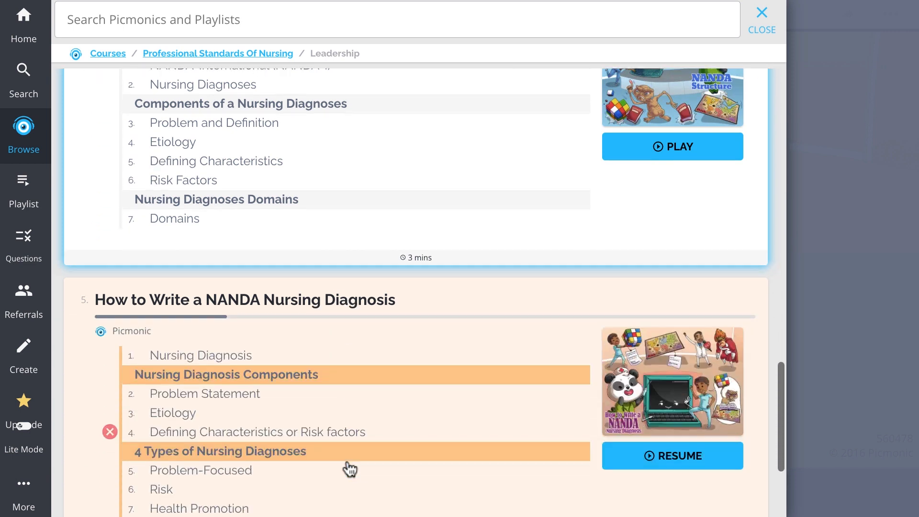
{"action": "scroll", "scroll_direction": "down", "scroll_amount": 3}
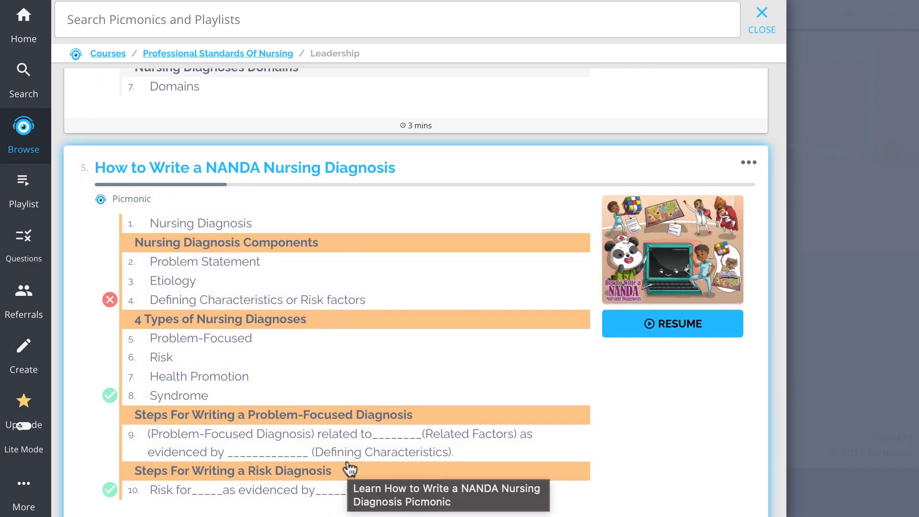